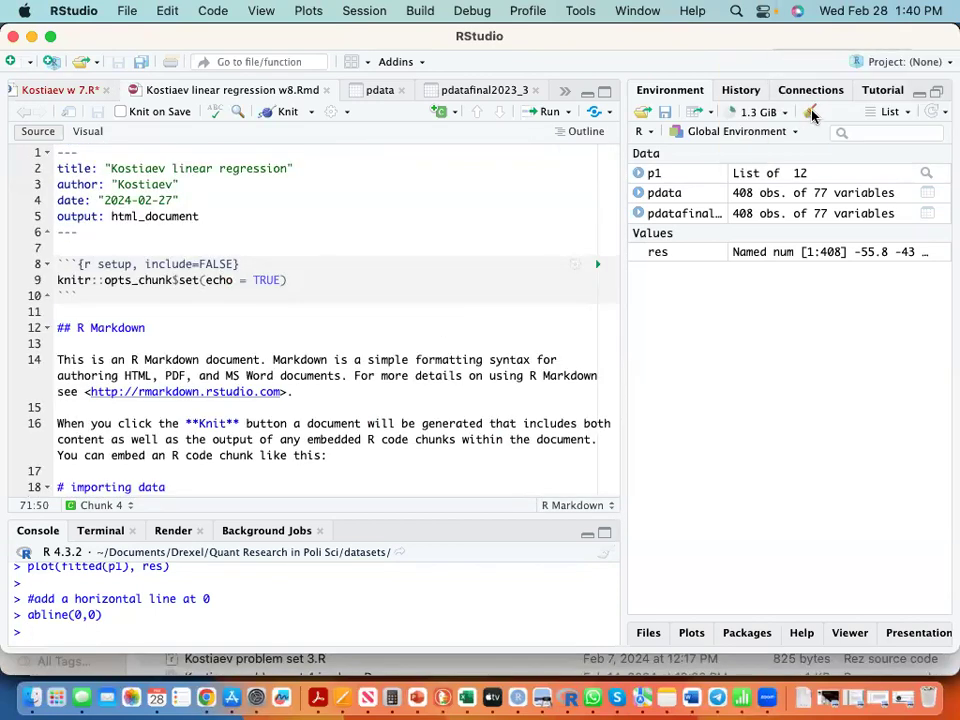
Clear all objects from the environment and scroll down to the data-import chunk.
{"action": "left_click", "coordinate": [809, 111]}
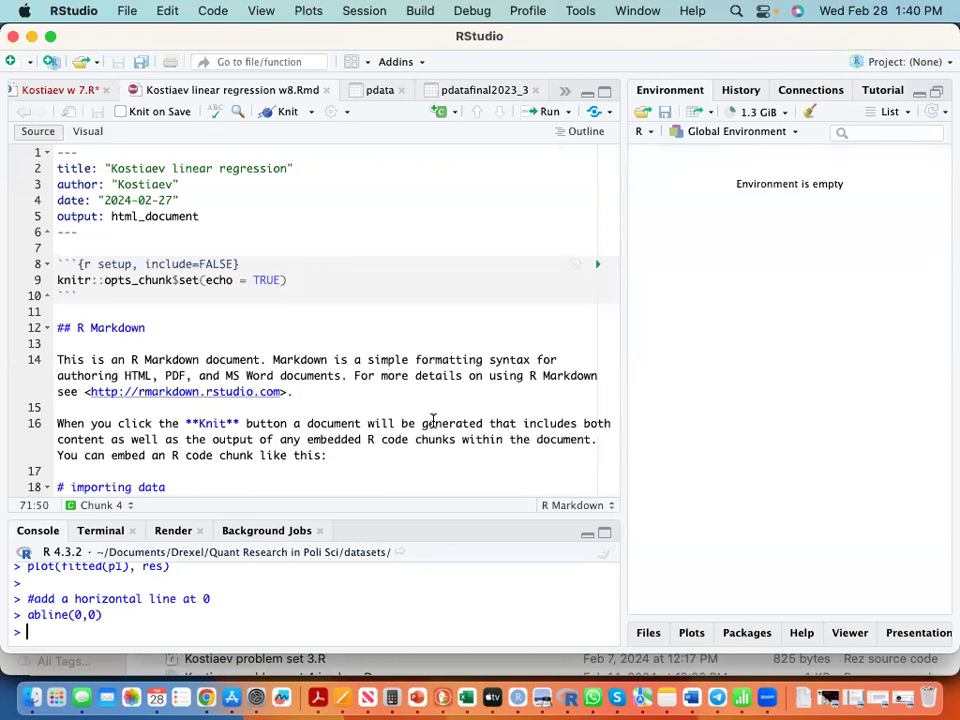
{"action": "scroll", "scroll_direction": "down", "scroll_amount": 3}
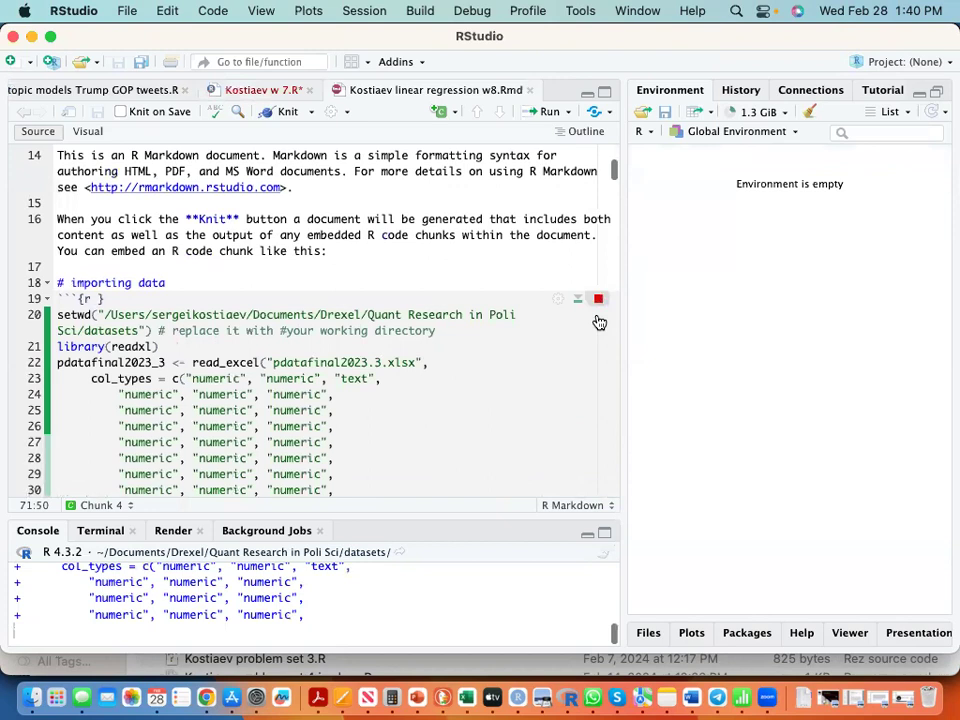
Run the import chunk so pdatafinal2023_3 loads with 408 observations of 77 variables.
{"action": "left_click", "coordinate": [597, 298]}
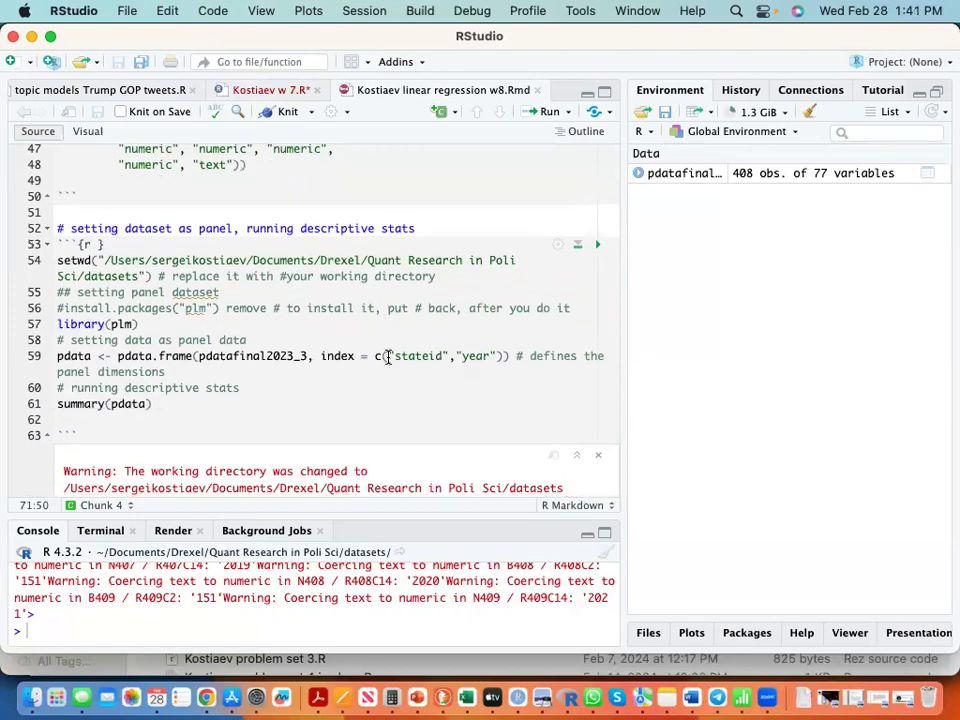
{"action": "mouse_move", "coordinate": [377, 347]}
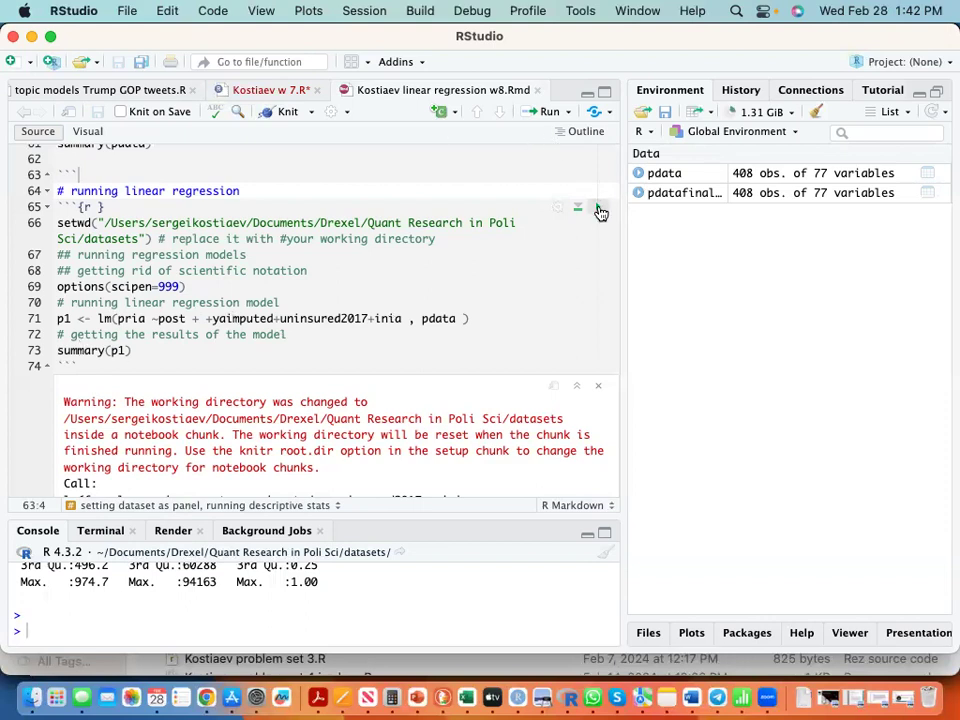
Run the linear regression chunk, giving model p1 with R-squared 0.3857 and F-statistic 63.25.
{"action": "left_click", "coordinate": [578, 207]}
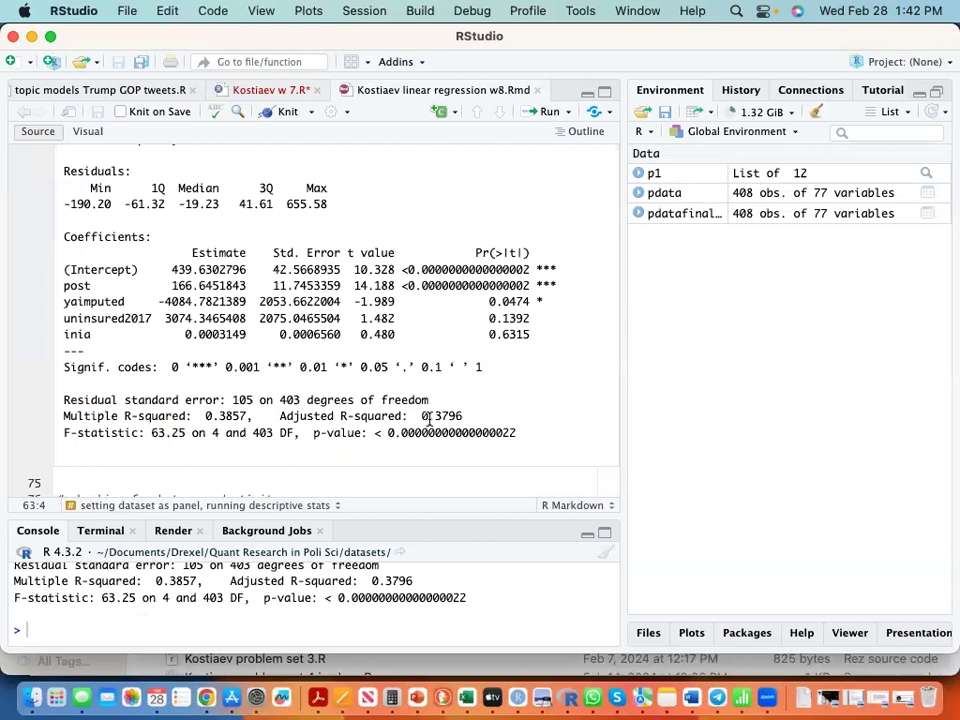
{"action": "mouse_move", "coordinate": [583, 408]}
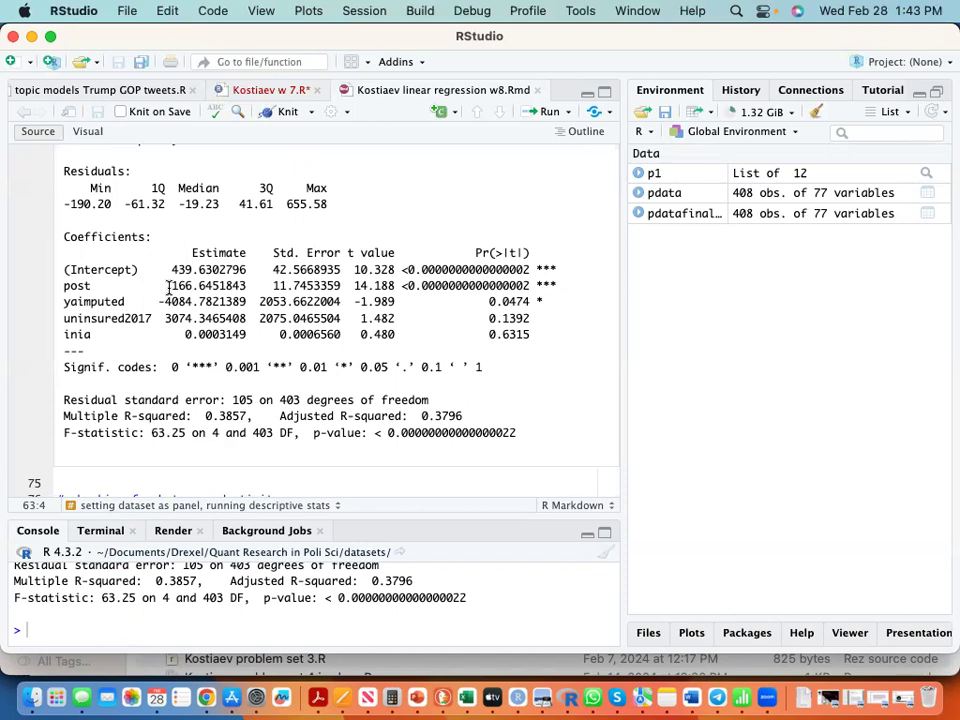
Run the heteroscedasticity chunk, enlarge the residual-vs-fitted plot, and switch to the PowerPoint slides.
{"action": "scroll", "scroll_direction": "down", "scroll_amount": 3}
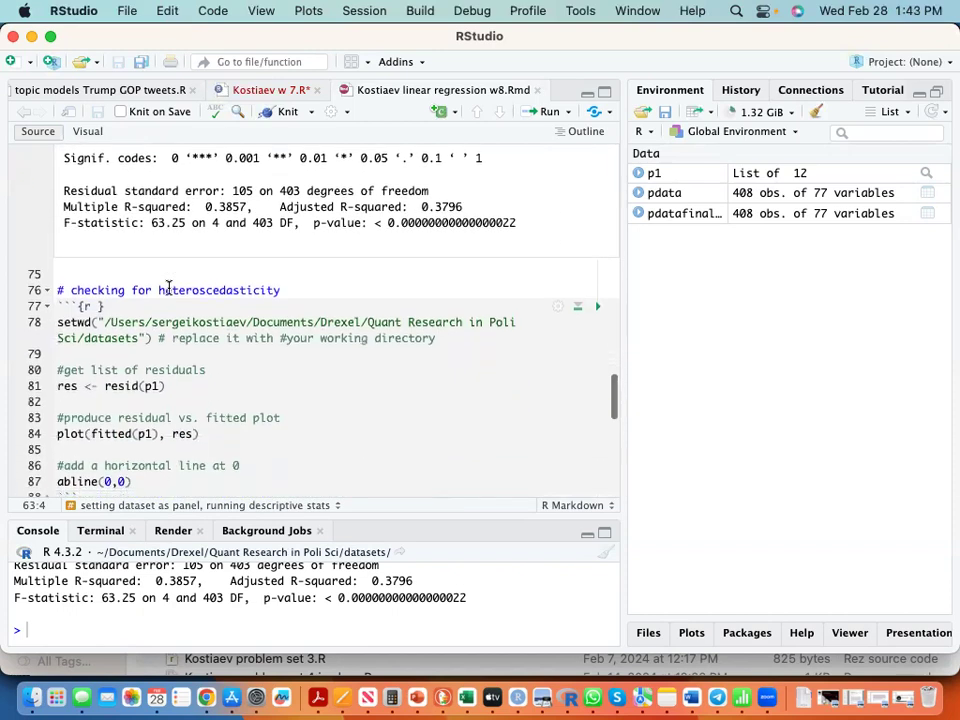
{"action": "left_click", "coordinate": [598, 258]}
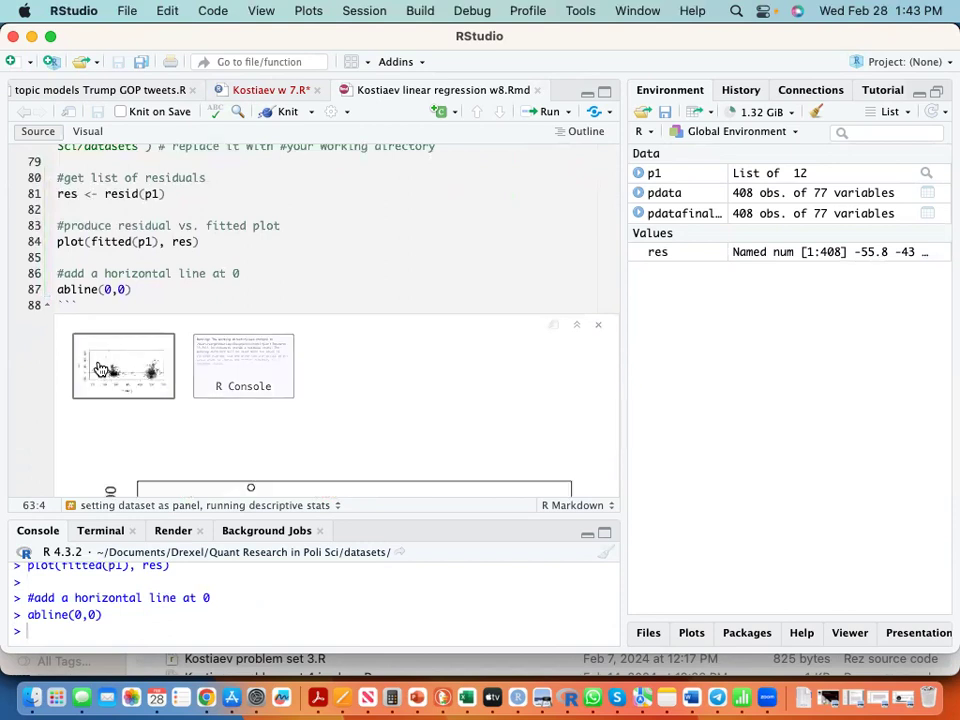
{"action": "left_click", "coordinate": [123, 366]}
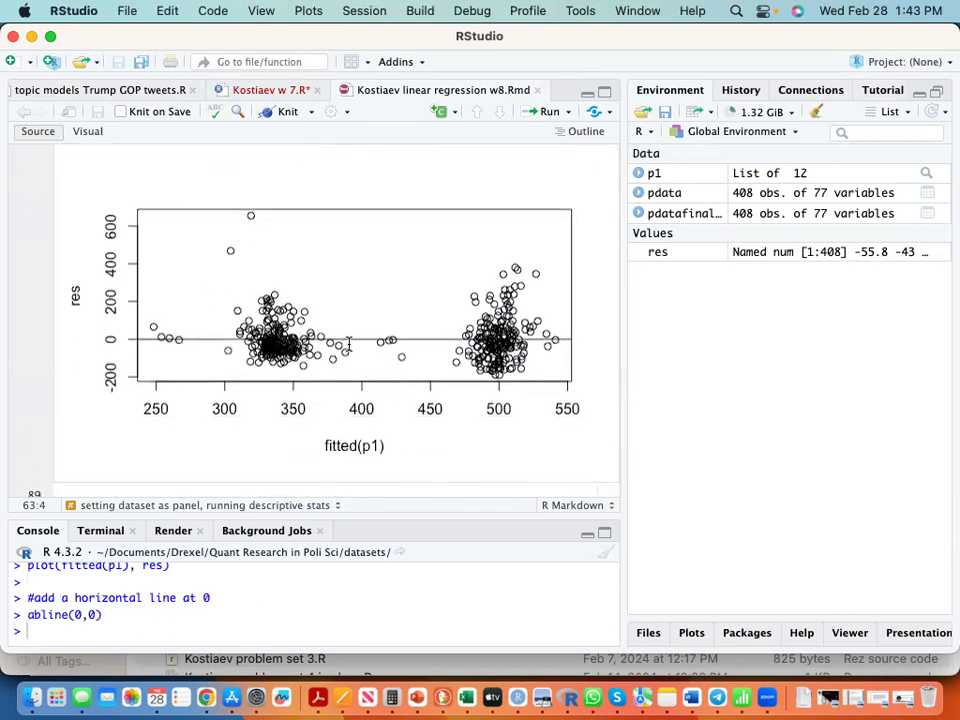
{"action": "mouse_move", "coordinate": [417, 697]}
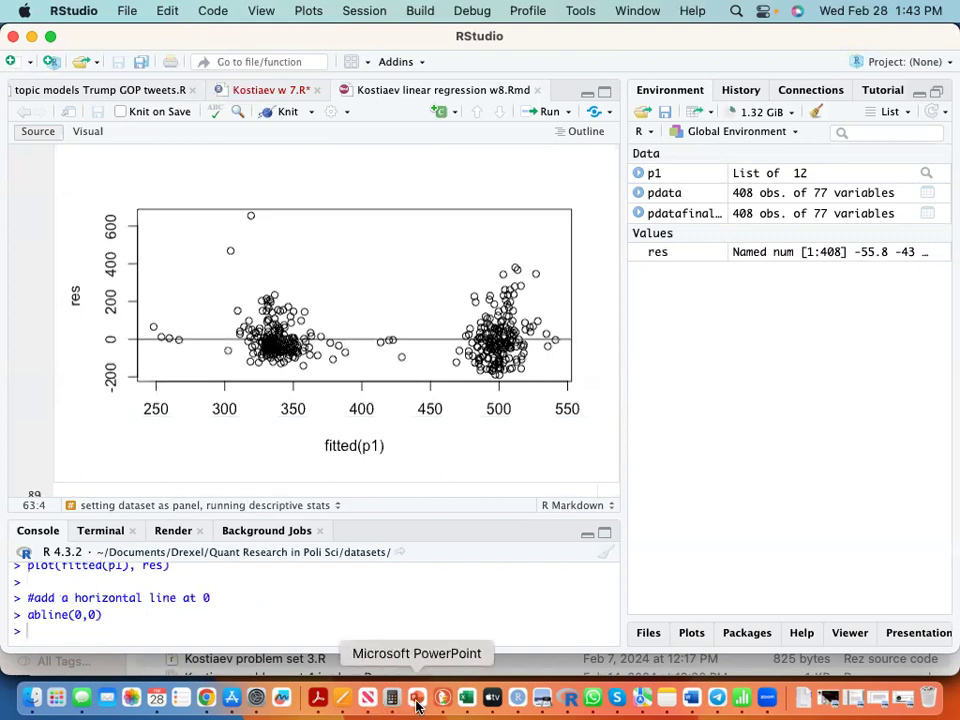
{"action": "left_click", "coordinate": [417, 697]}
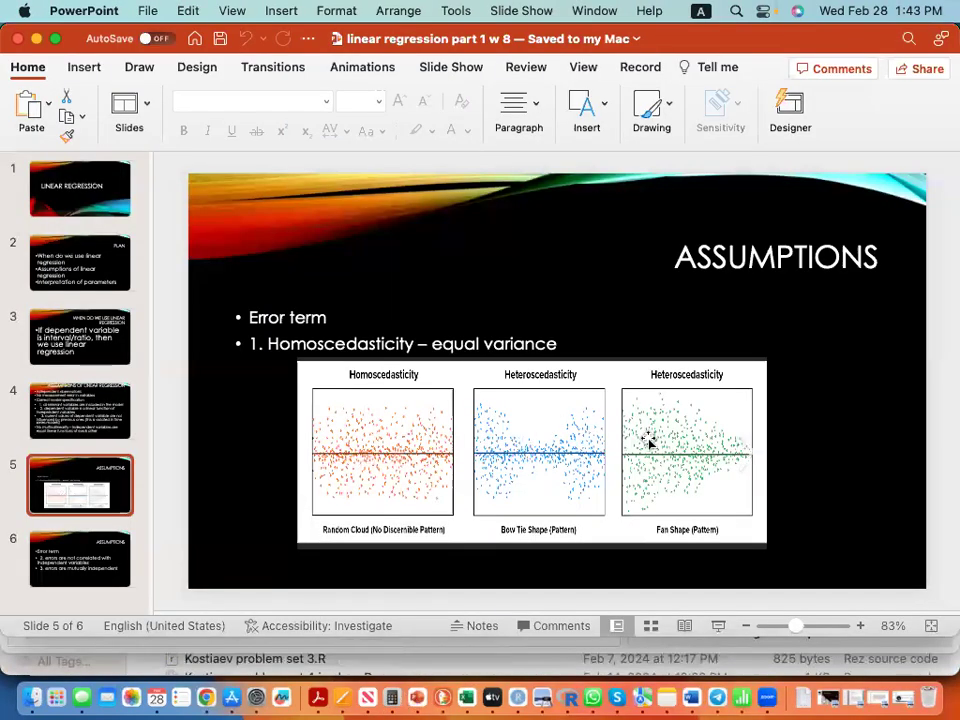